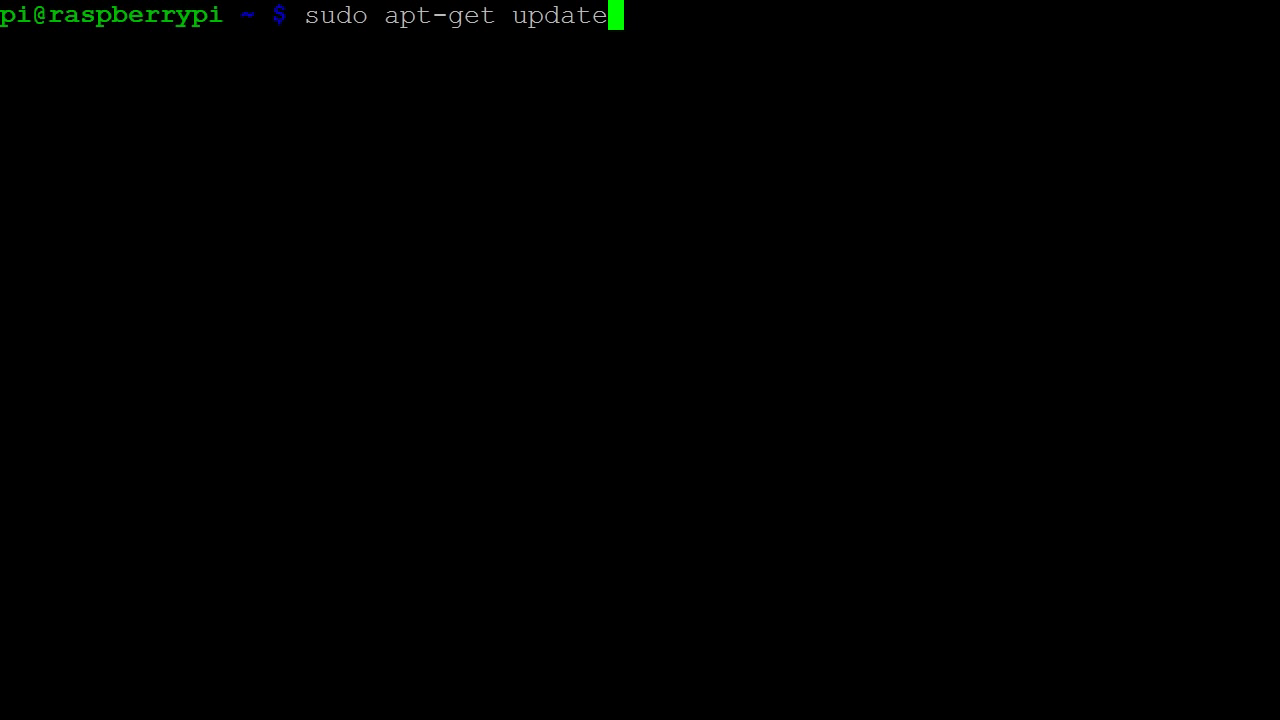
- Run apt-get update, then start installing the wolfram-engine package with sudo apt-get install
{"action": "key", "text": "Return"}
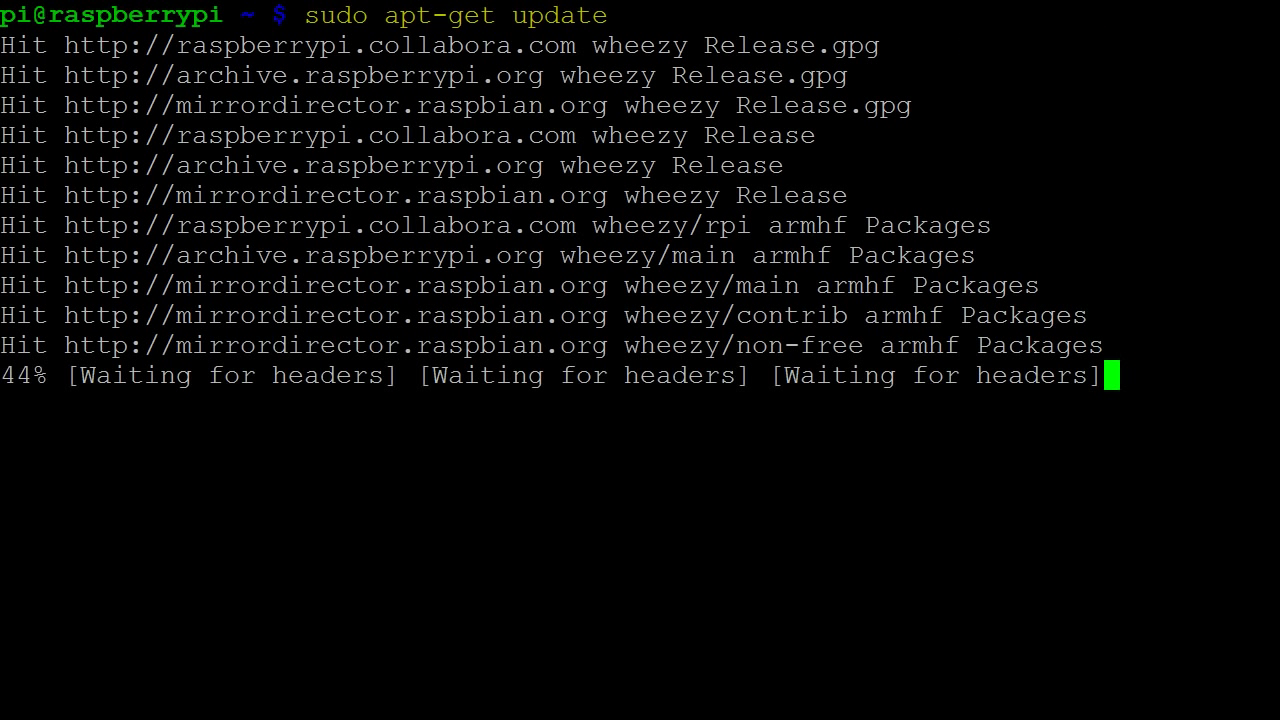
{"action": "type", "text": "sudo apt-get install wolfram-engine"}
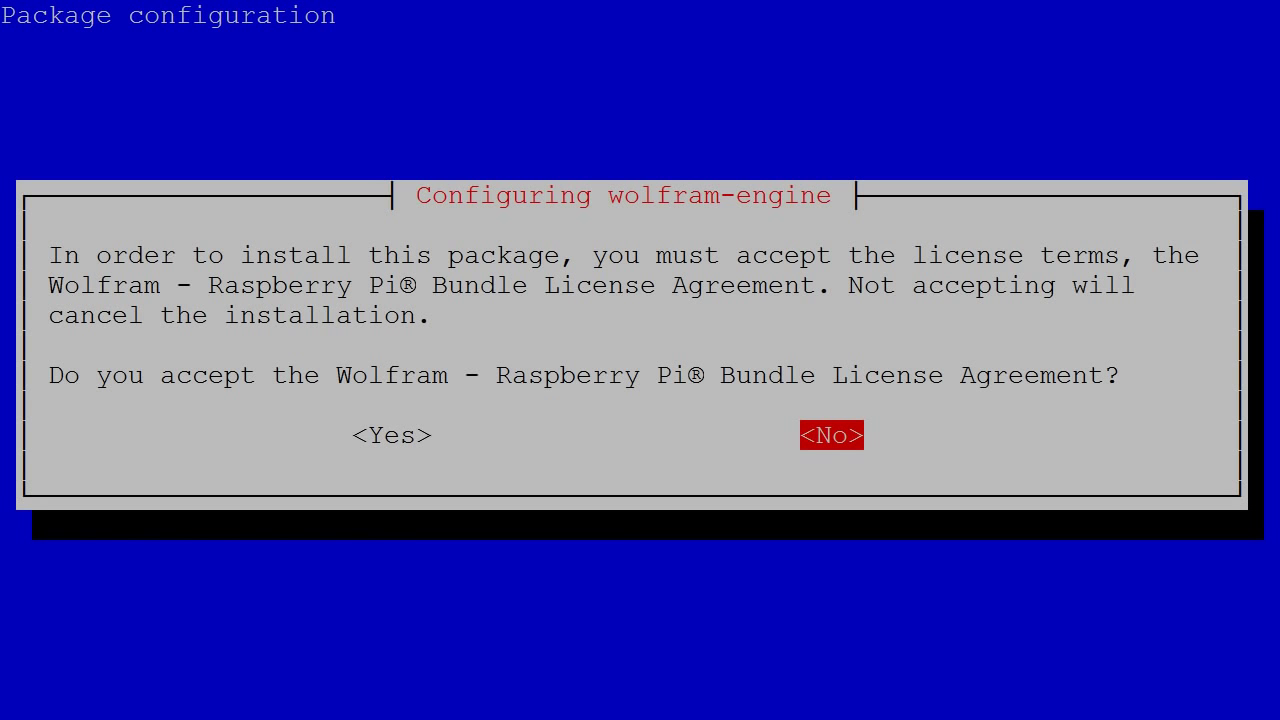
- Choose Yes to accept the Wolfram licence agreement so wolfram-engine finishes installing
{"action": "key", "text": "Left"}
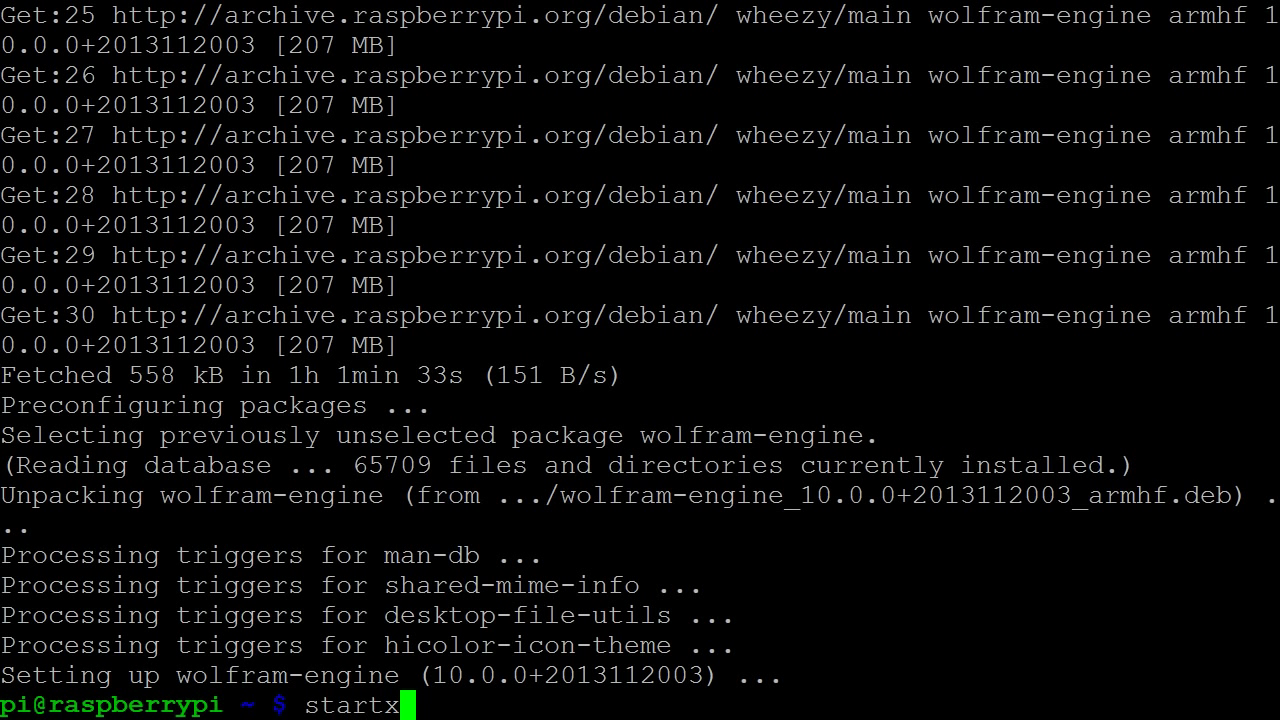
- Run startx to bring up LXDE and launch Mathematica from the Education menu
{"action": "key", "text": "Return"}
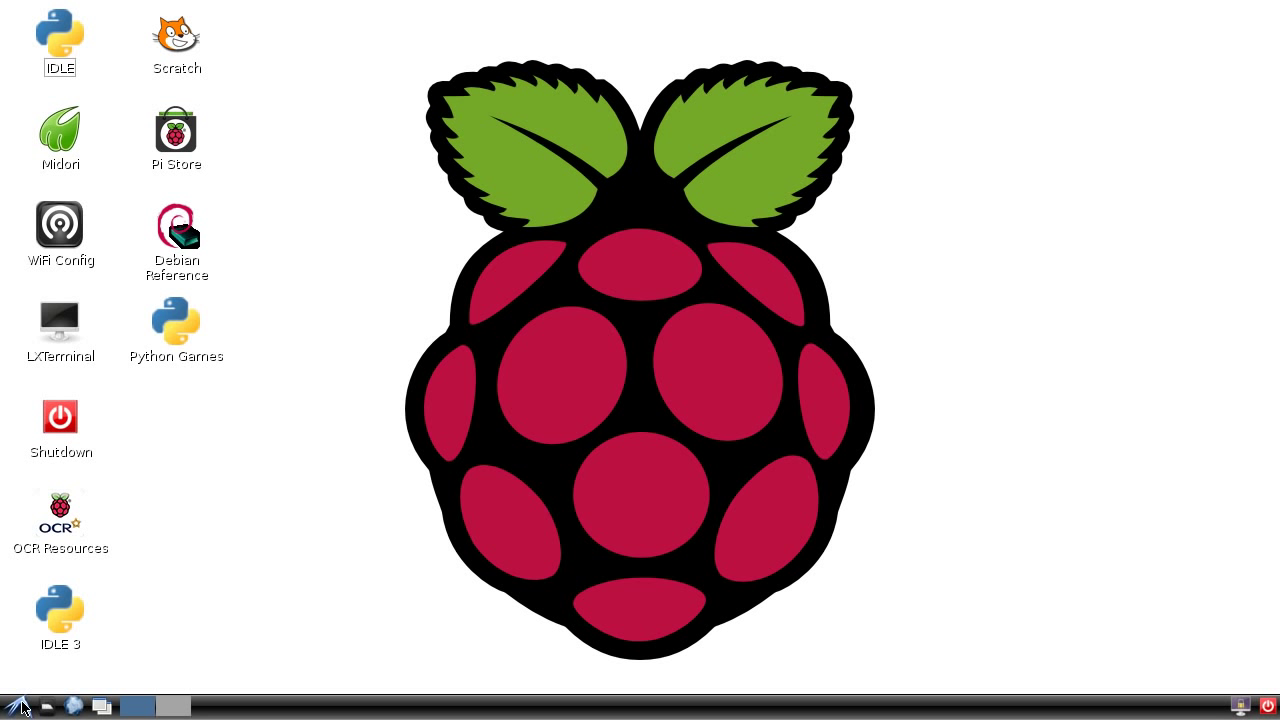
{"action": "left_click", "coordinate": [18, 705]}
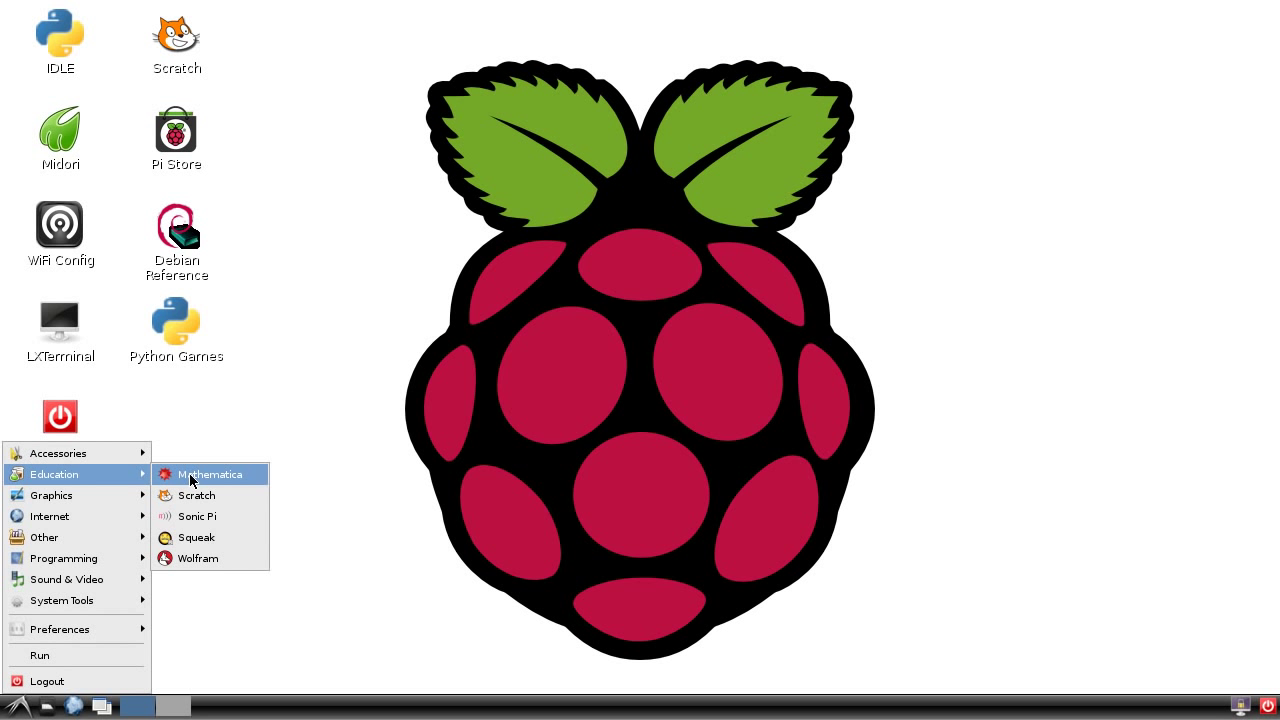
{"action": "left_click", "coordinate": [209, 474]}
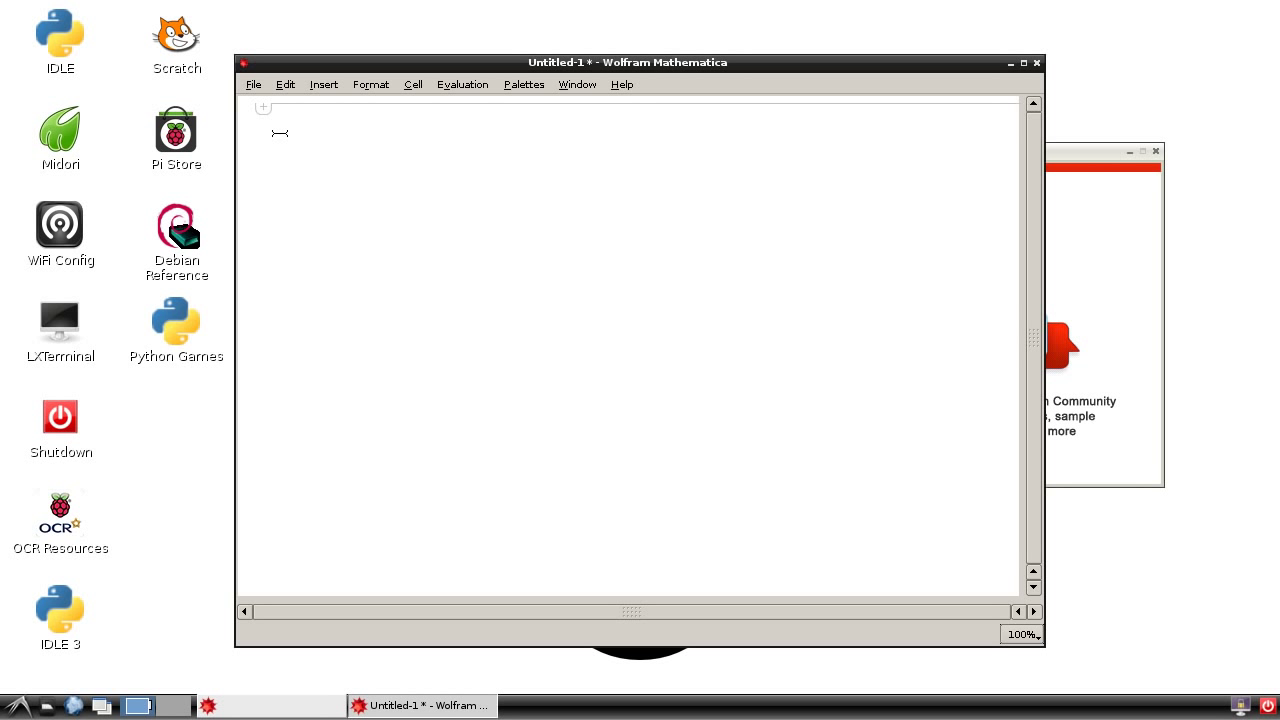
{"action": "mouse_move", "coordinate": [286, 142]}
{"action": "type", "text": "7 +"}
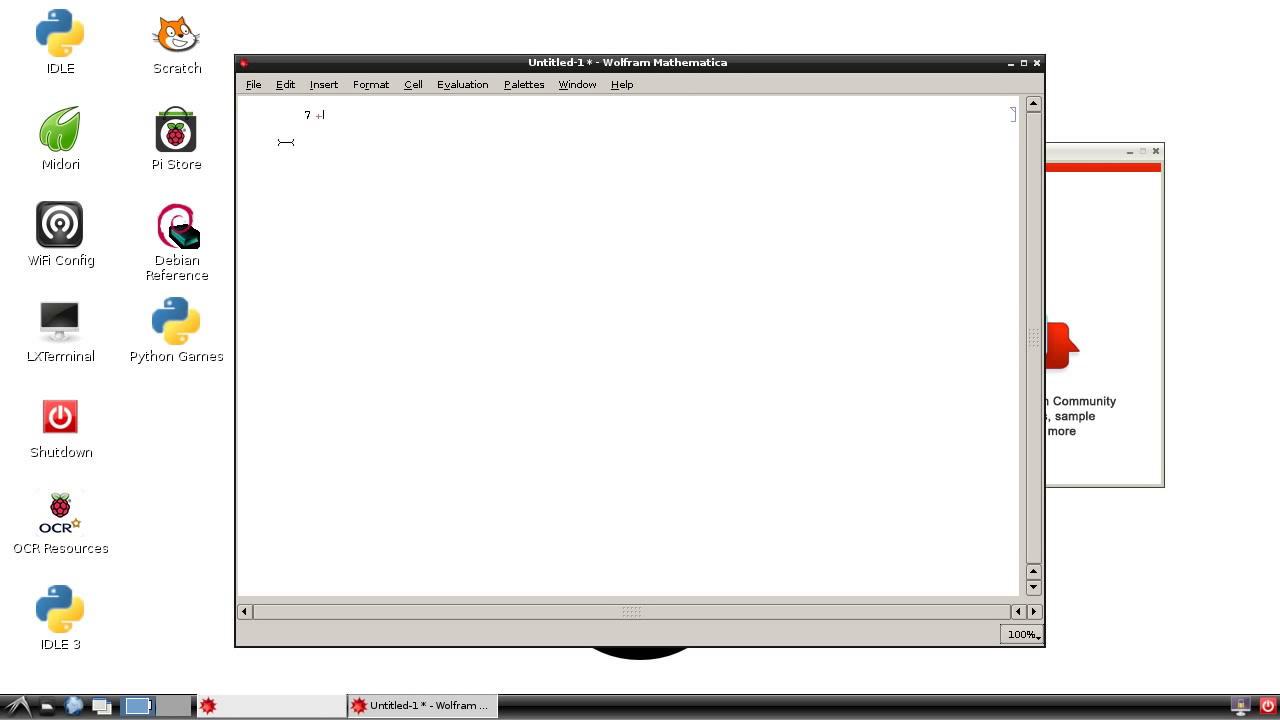
- Enter 7 + 3, zoom the notebook to 300%, and evaluate it to 10
{"action": "type", "text": "3"}
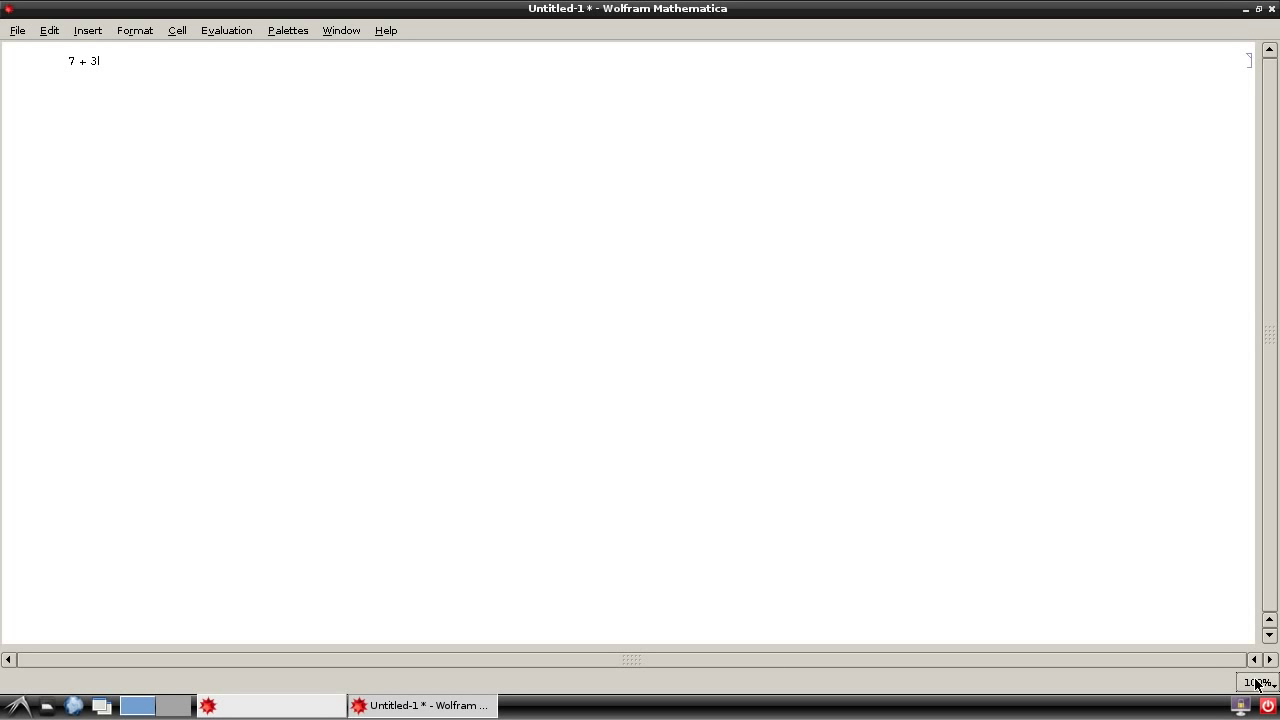
{"action": "left_click", "coordinate": [1256, 682]}
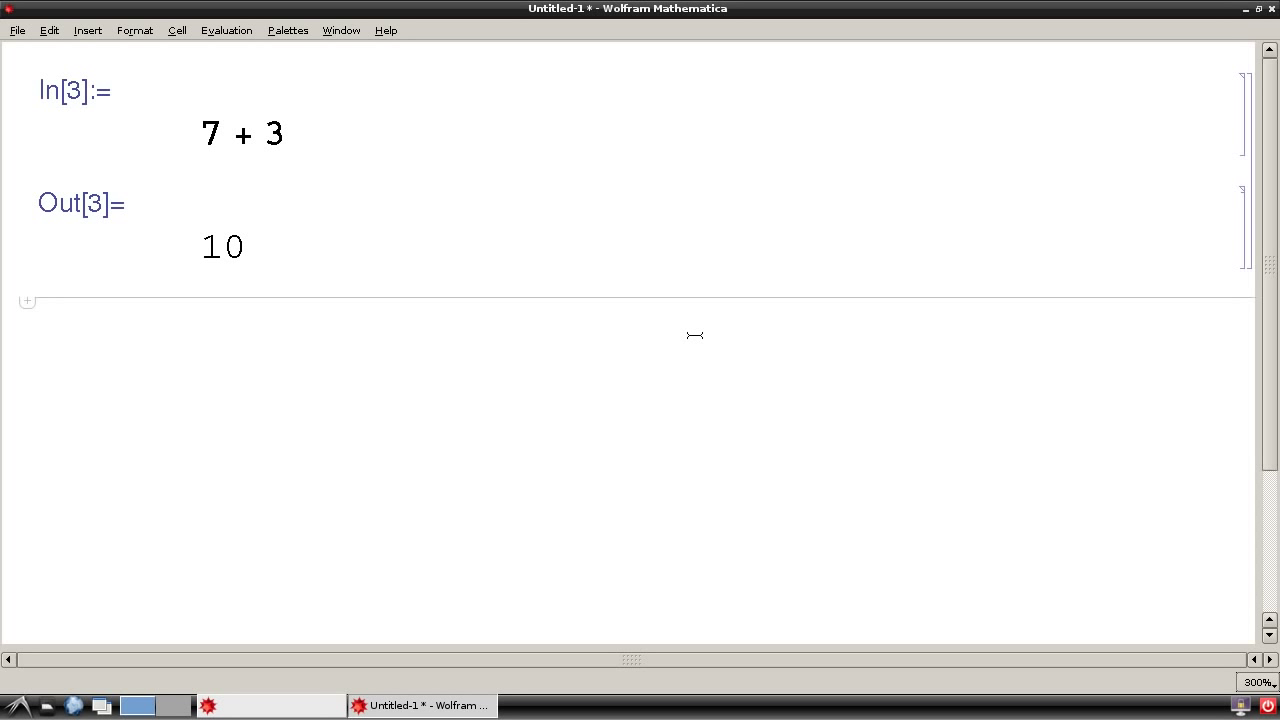
{"action": "mouse_move", "coordinate": [243, 147]}
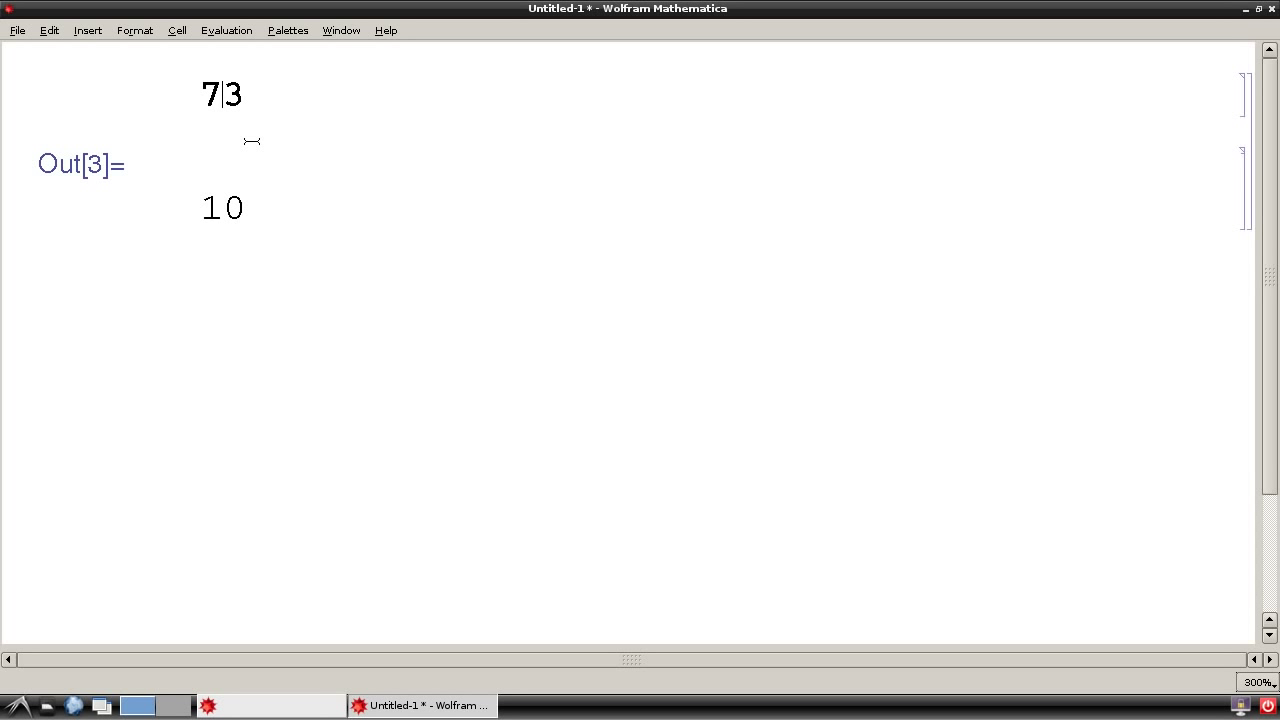
- Change the input to 7 * 3 and re-evaluate it, producing 21
{"action": "type", "text": "*"}
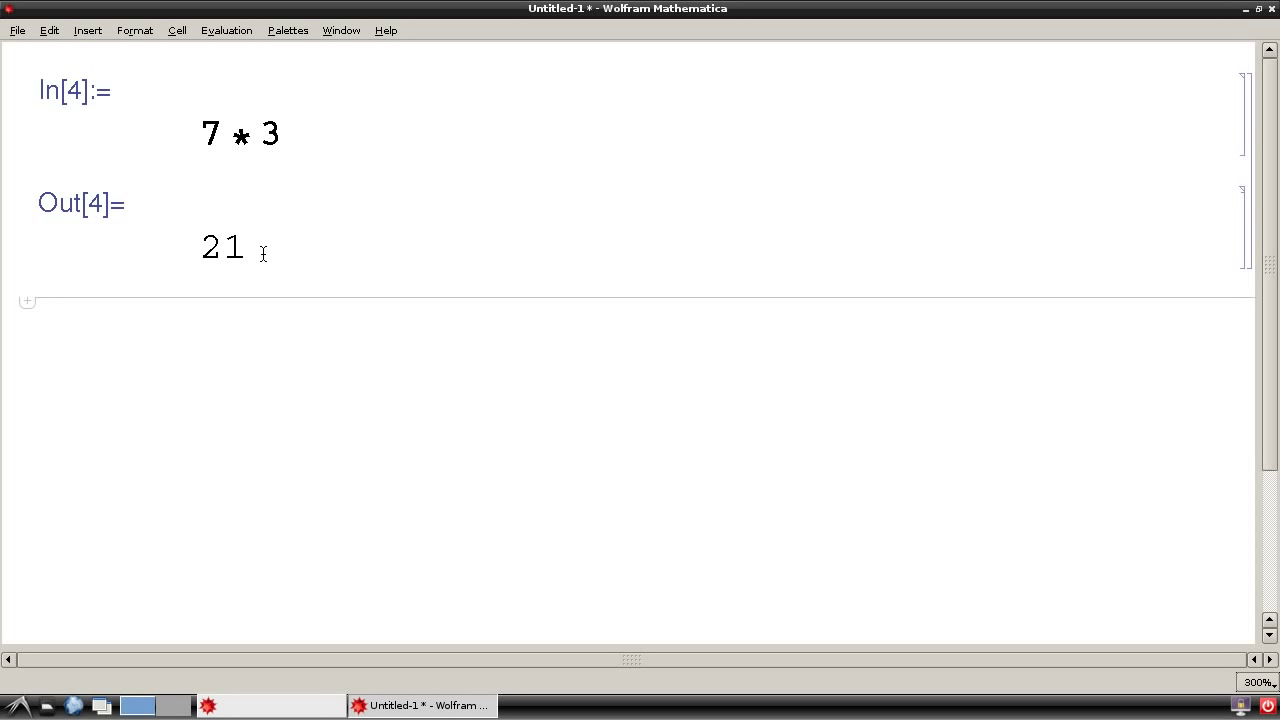
{"action": "mouse_move", "coordinate": [253, 400]}
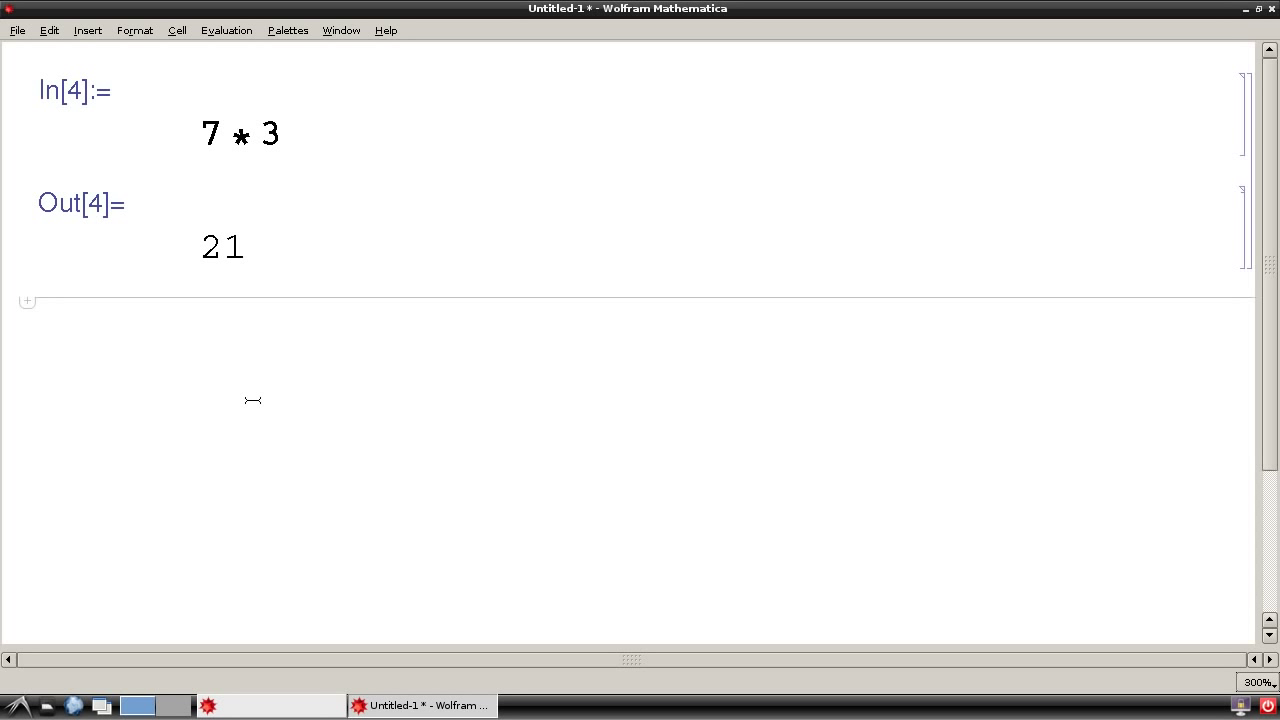
{"action": "mouse_move", "coordinate": [232, 375]}
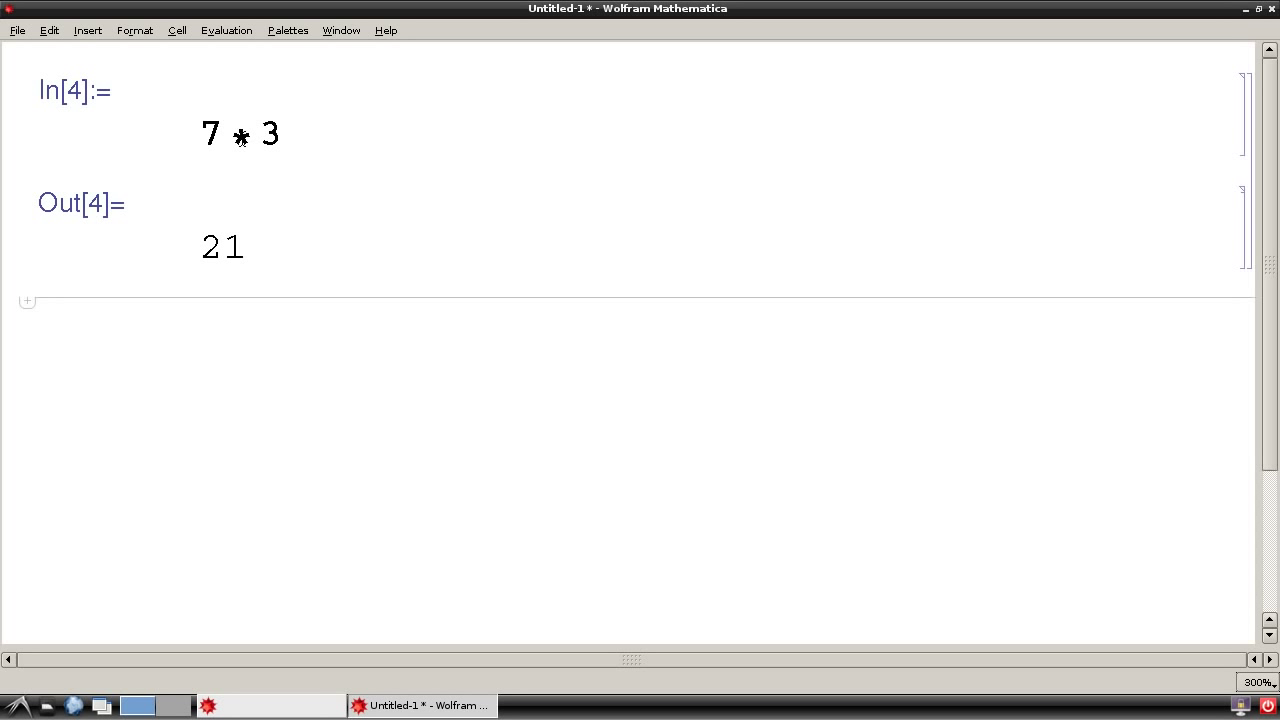
{"action": "mouse_move", "coordinate": [236, 128]}
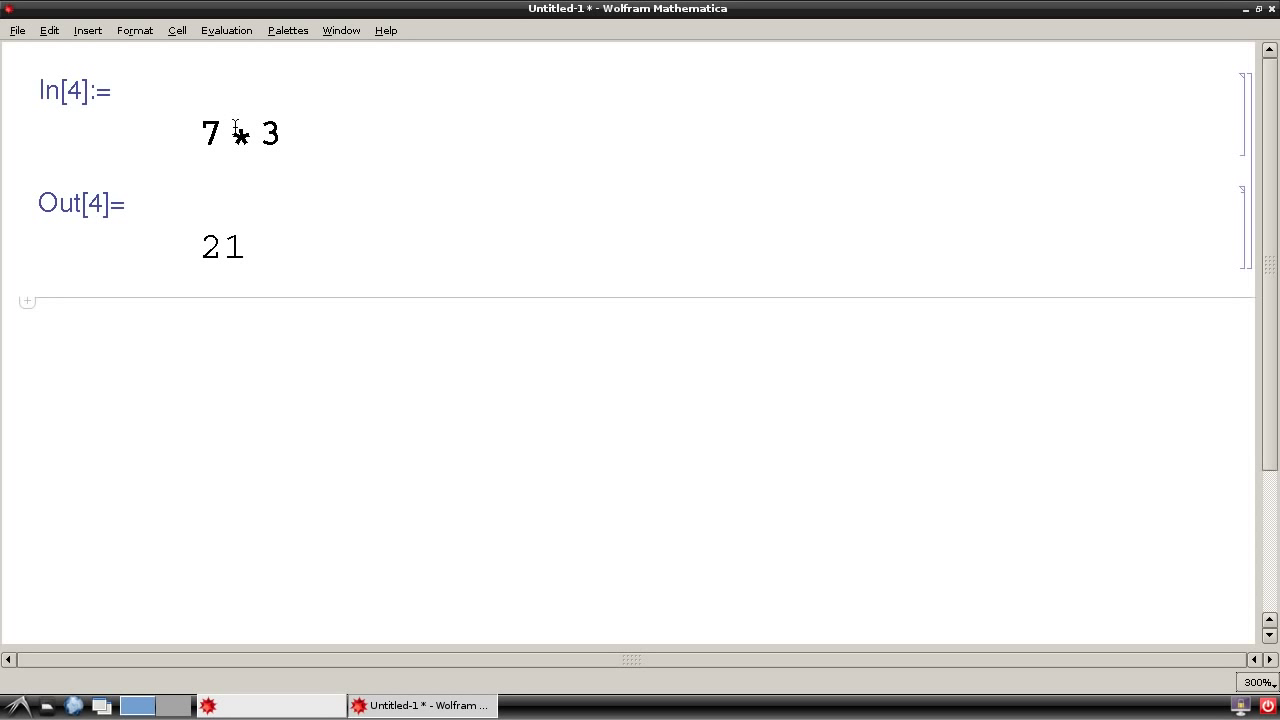
{"action": "mouse_move", "coordinate": [230, 140]}
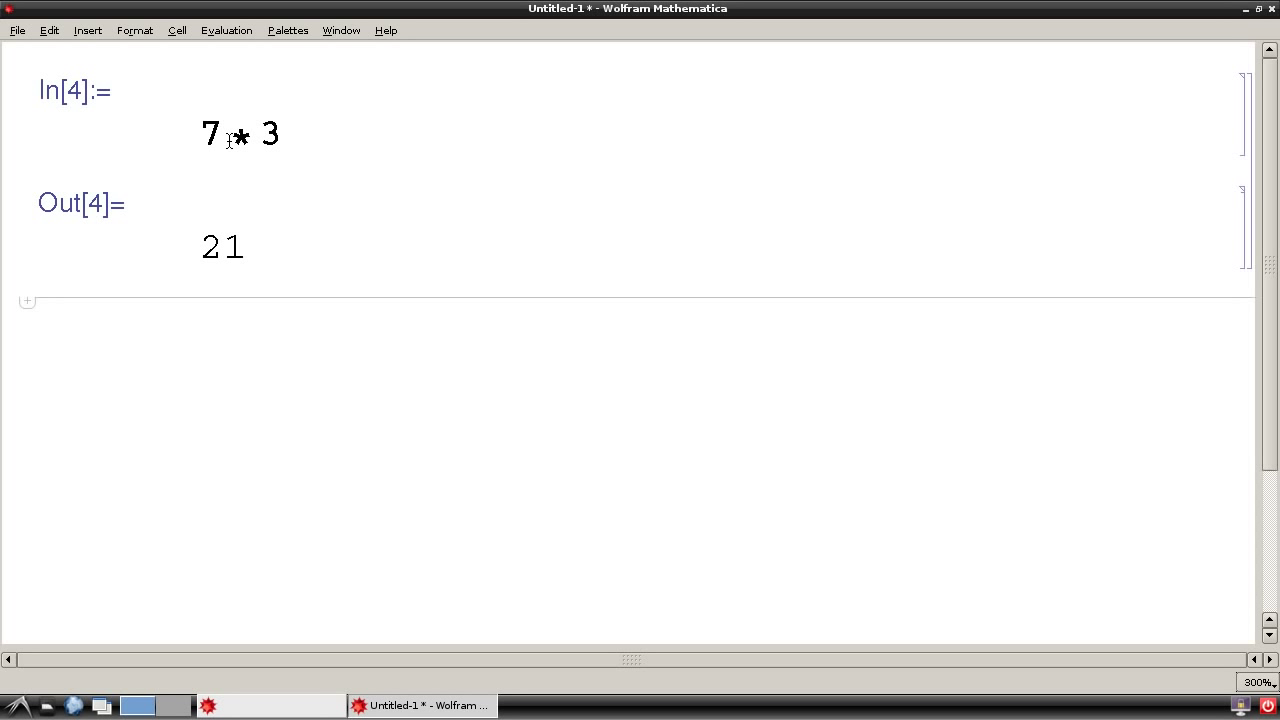
{"action": "mouse_move", "coordinate": [232, 358]}
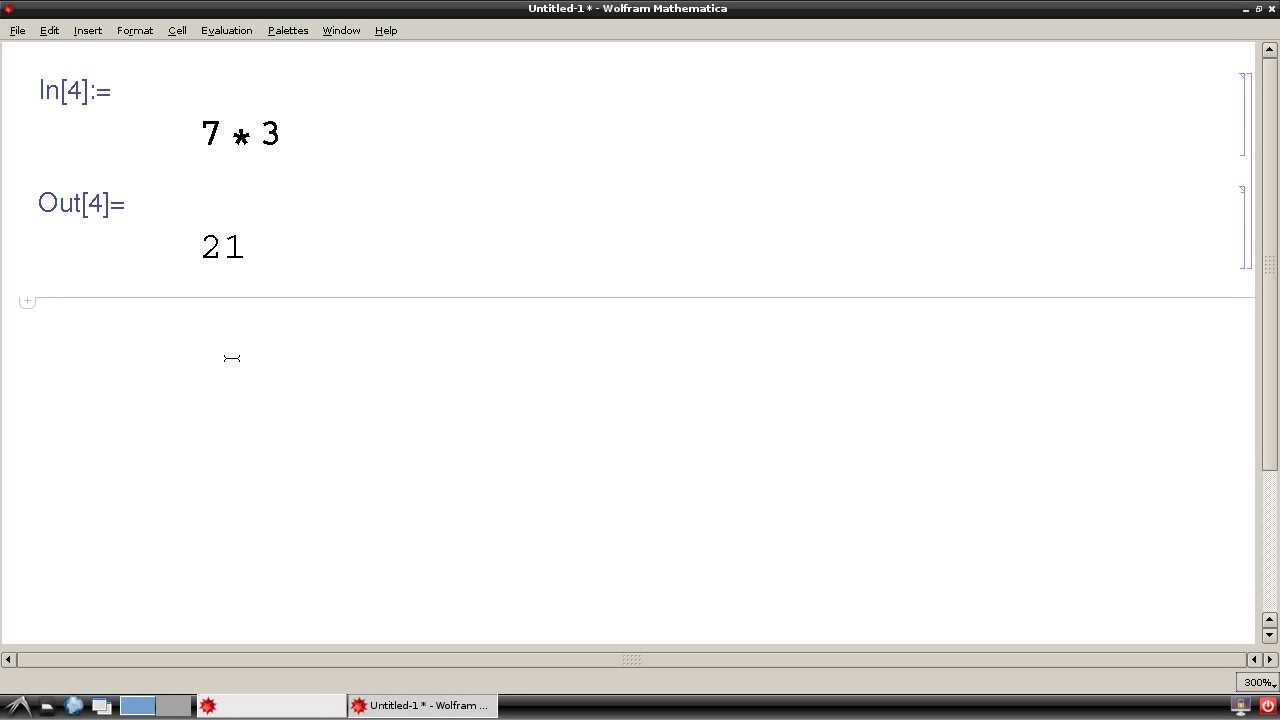
- Enter 2 - 1/2 in a new cell and evaluate it to the exact fraction 3/2
{"action": "type", "text": "2"}
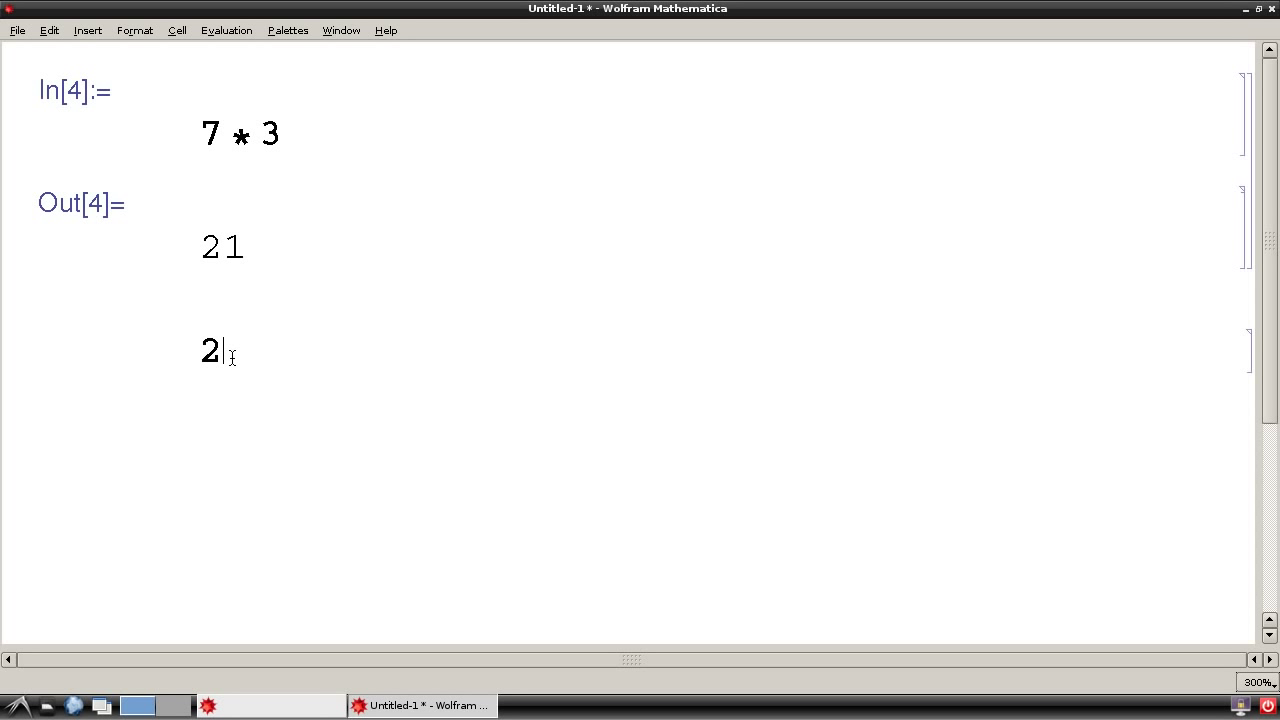
{"action": "type", "text": "- 1 / 2"}
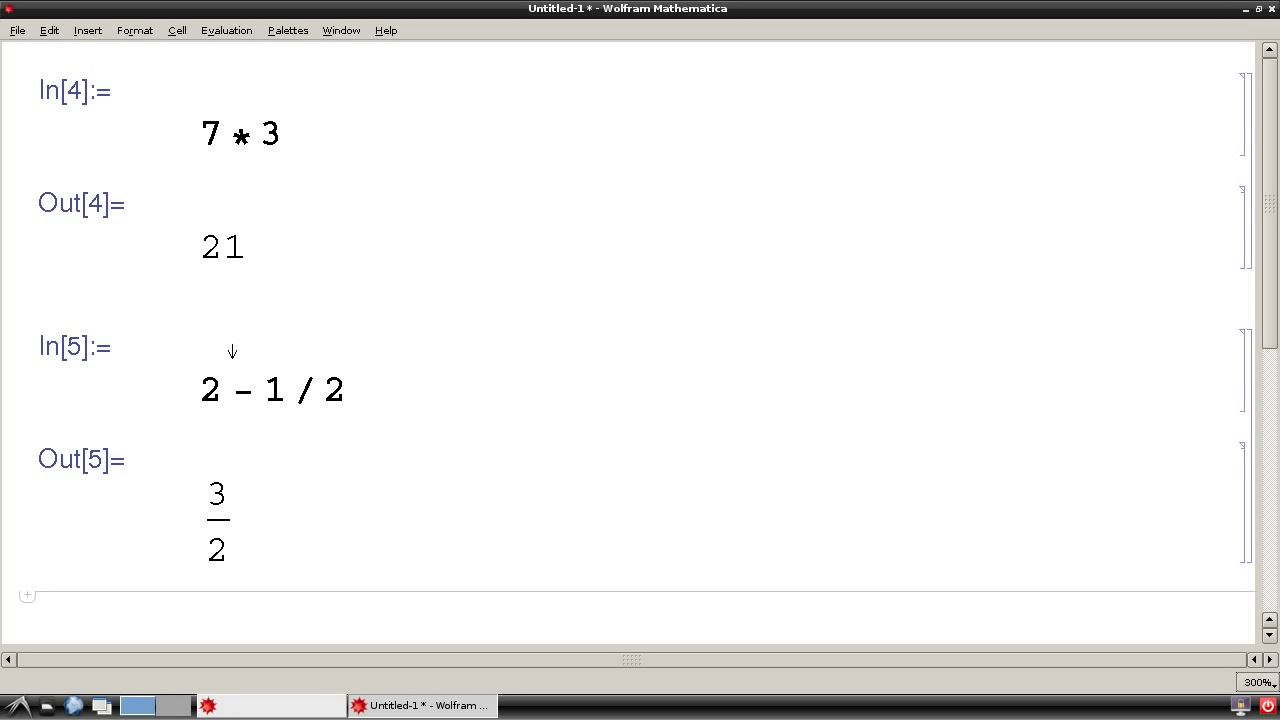
{"action": "mouse_move", "coordinate": [207, 132]}
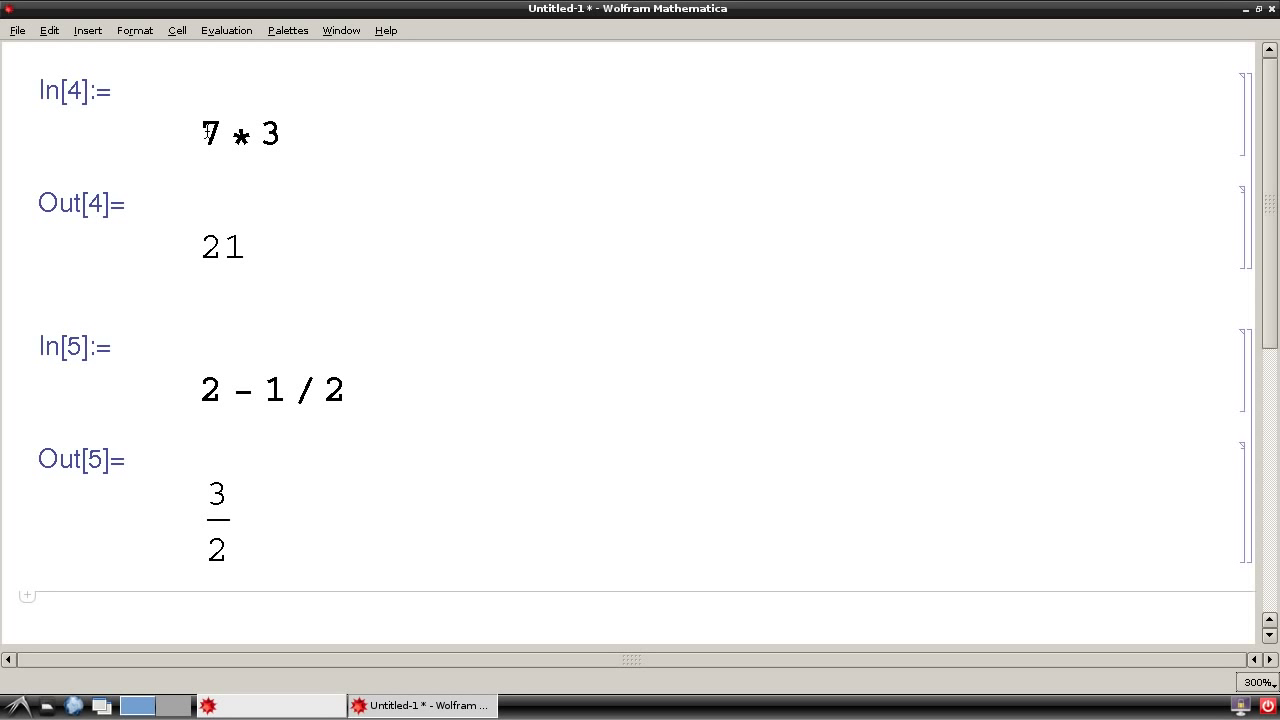
- Rewrite the 7 * 3 cell as Sqrt[7 * 3] and re-evaluate it for √21
{"action": "type", "text": "Sqr"}
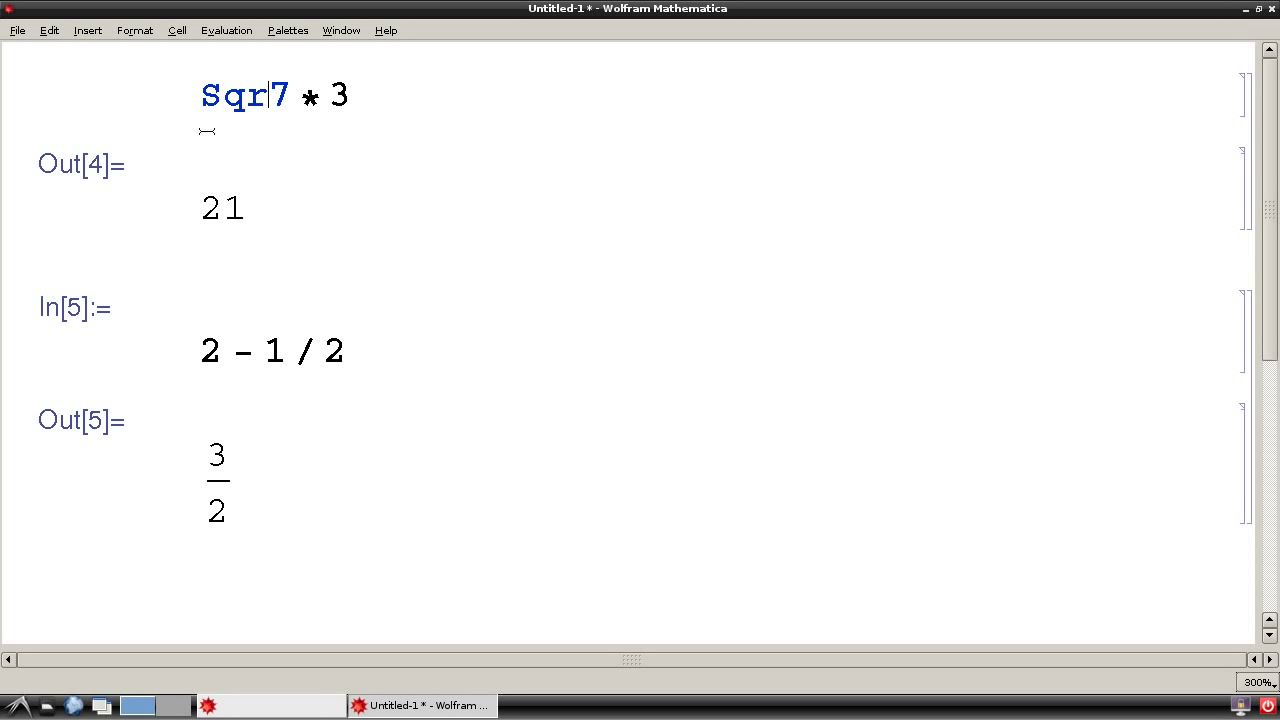
{"action": "type", "text": "t["}
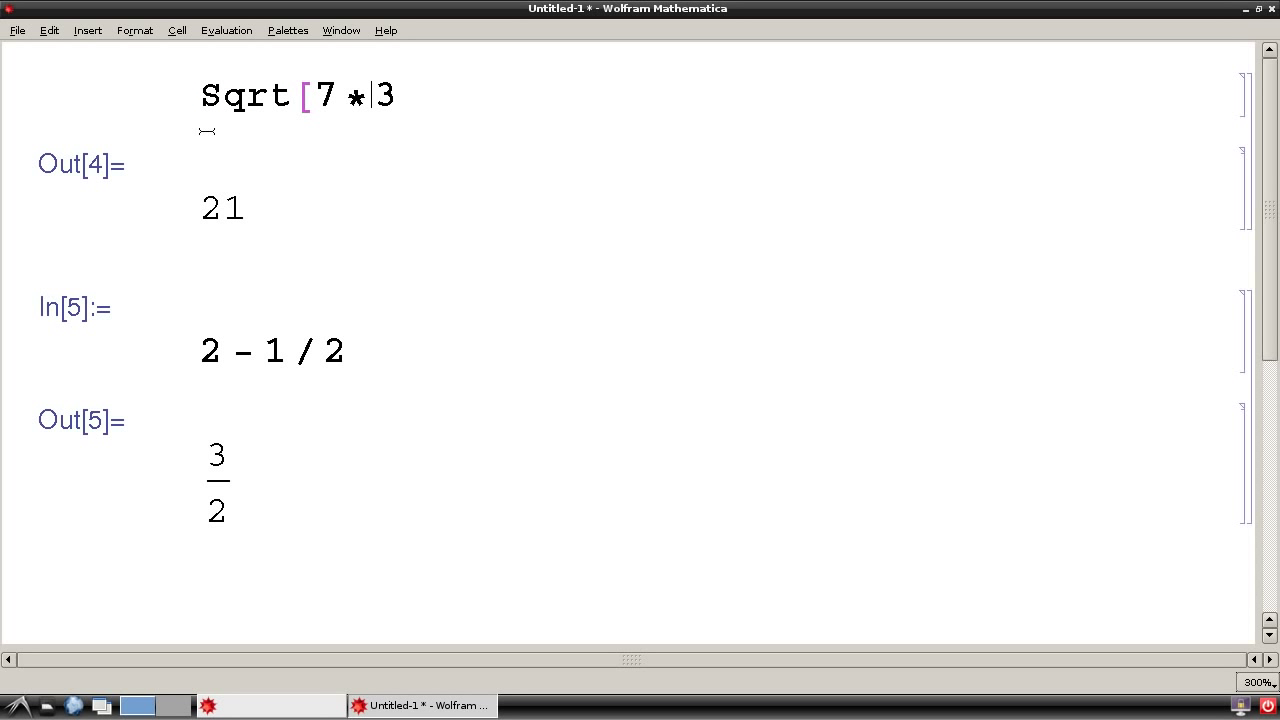
{"action": "type", "text": "]"}
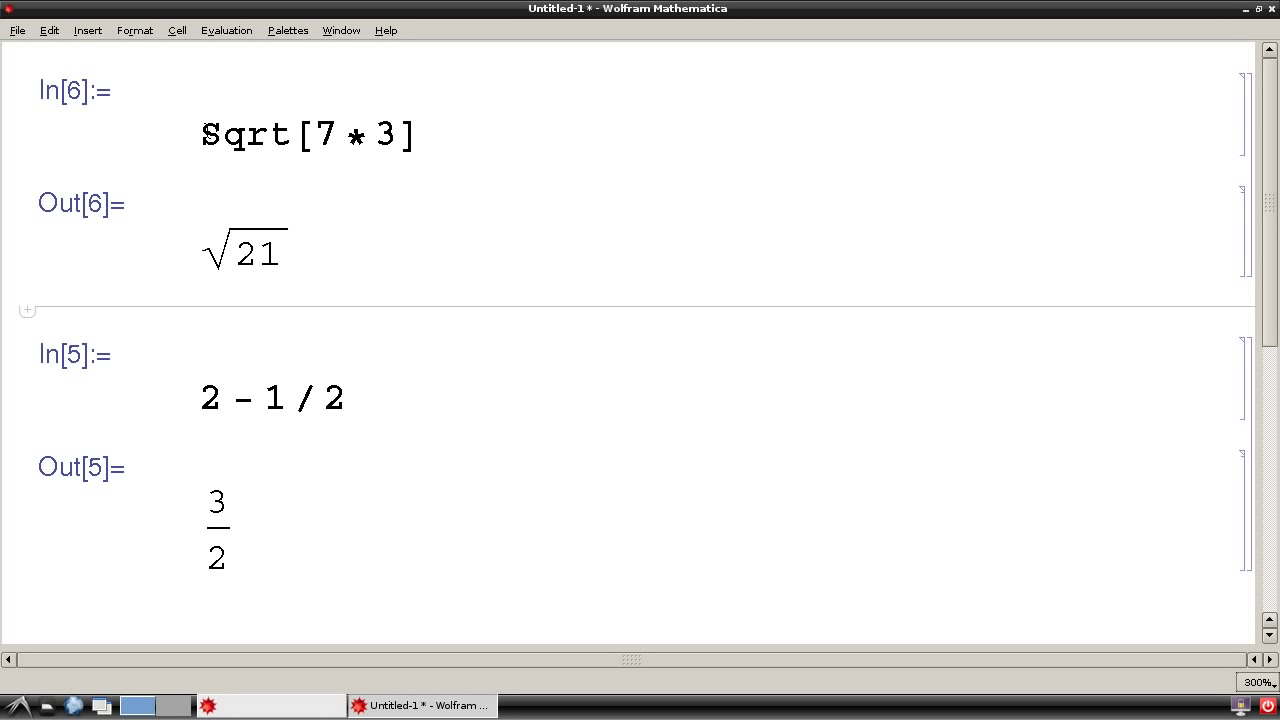
{"action": "mouse_move", "coordinate": [190, 80]}
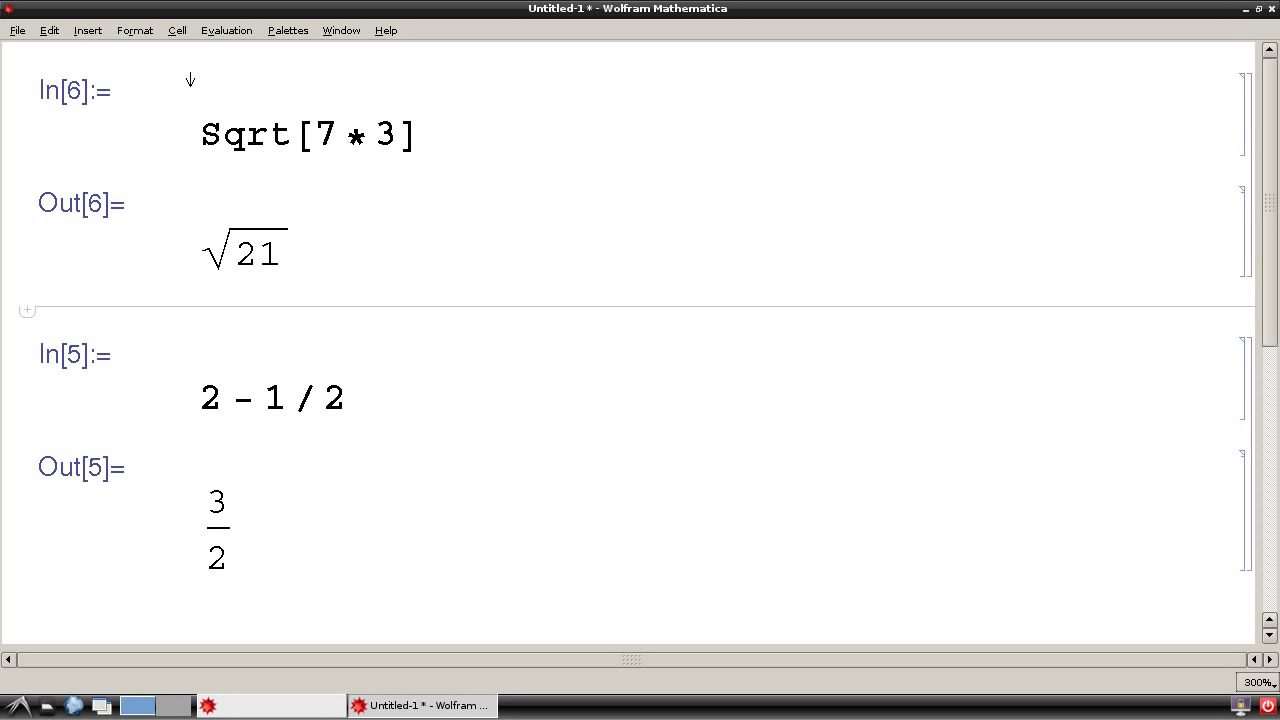
{"action": "mouse_move", "coordinate": [188, 196]}
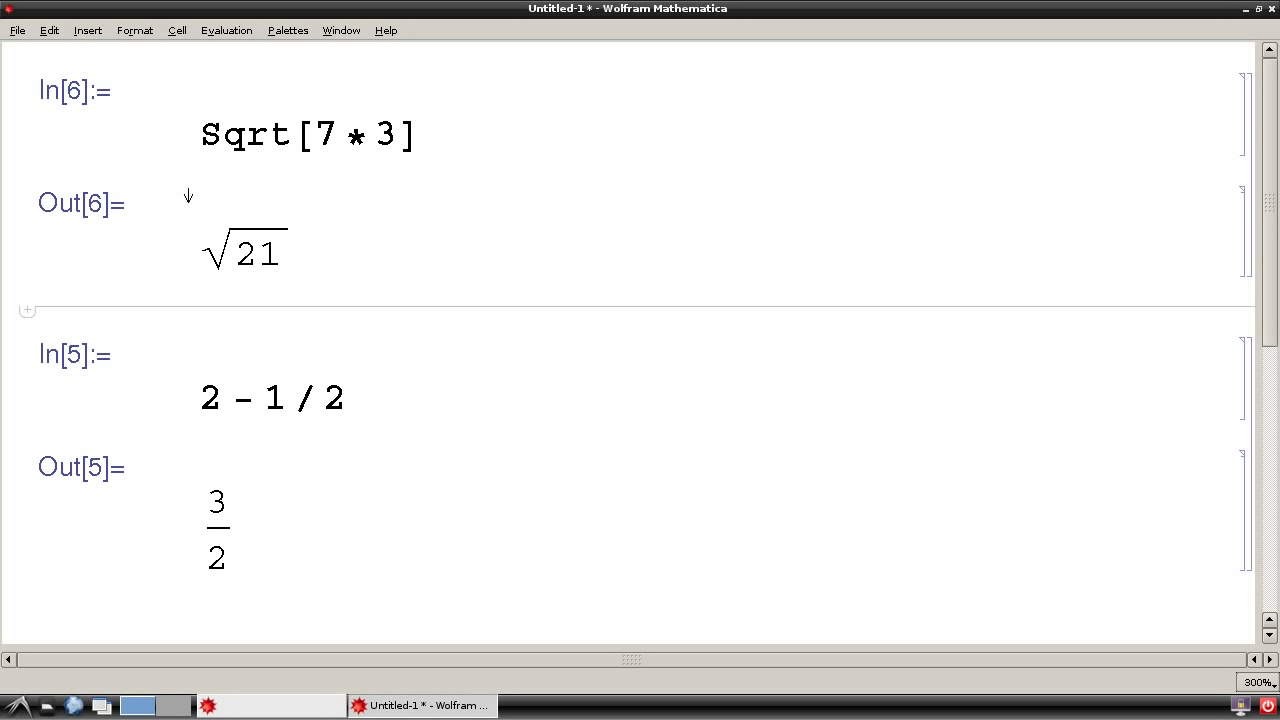
- Wrap 2 - 1/2 and Sqrt[7*3] in N[], getting 1.5 and 4.58258
{"action": "left_click", "coordinate": [202, 398]}
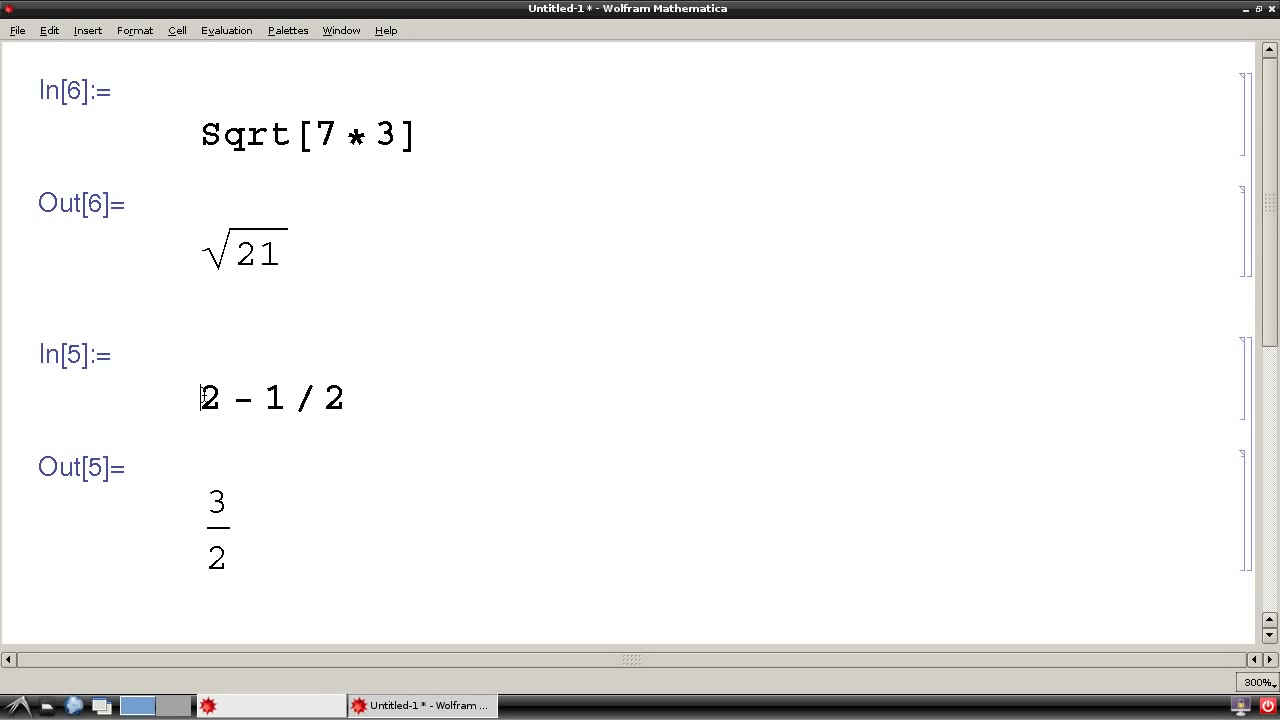
{"action": "type", "text": "N["}
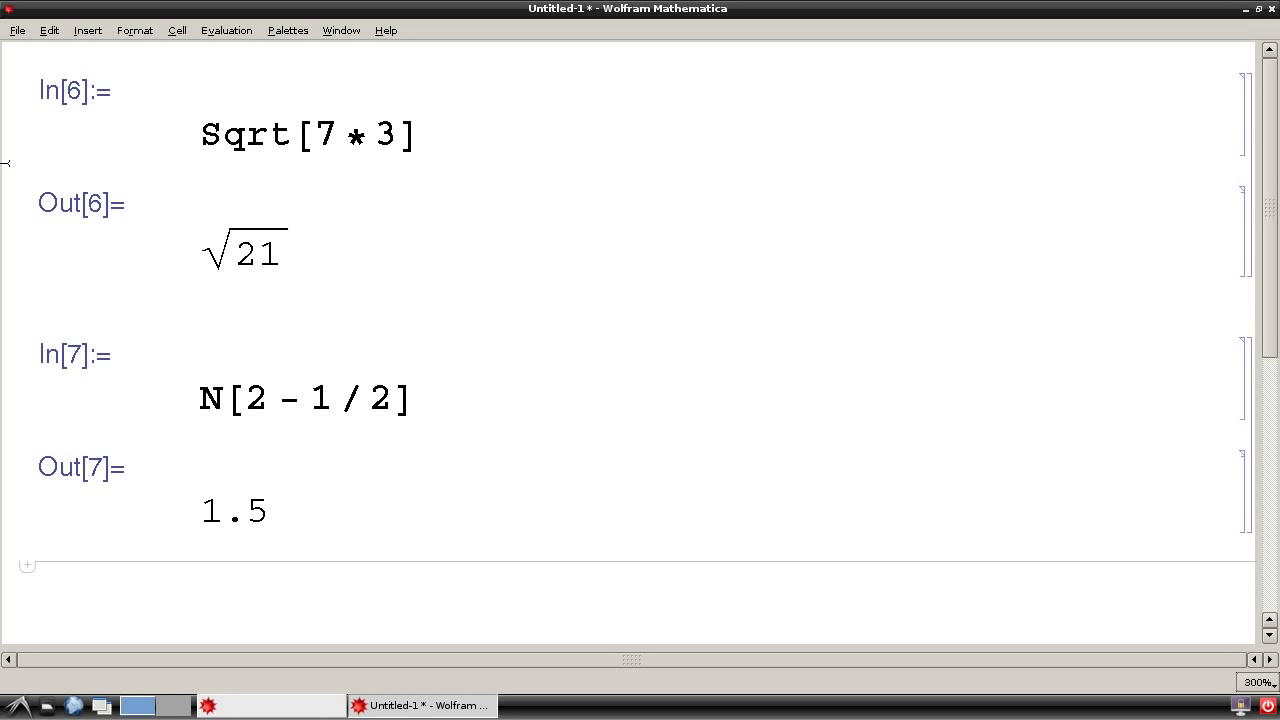
{"action": "left_click", "coordinate": [202, 135]}
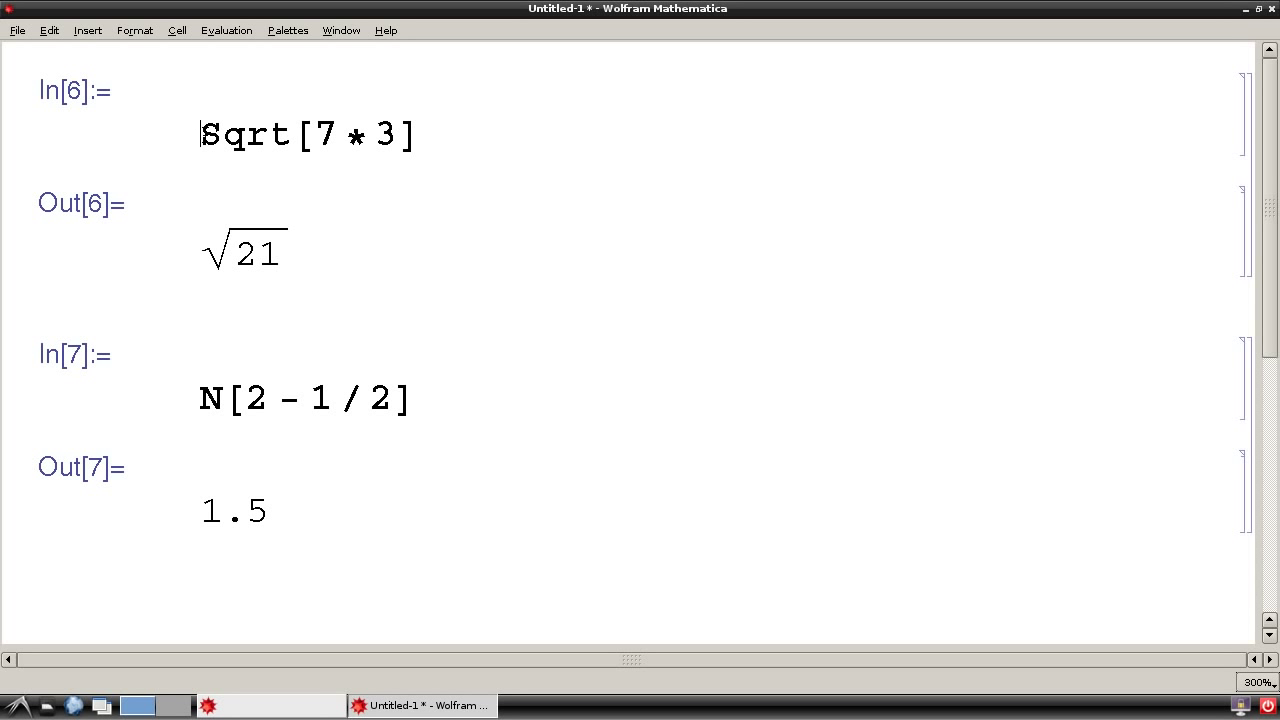
{"action": "type", "text": "N {"}
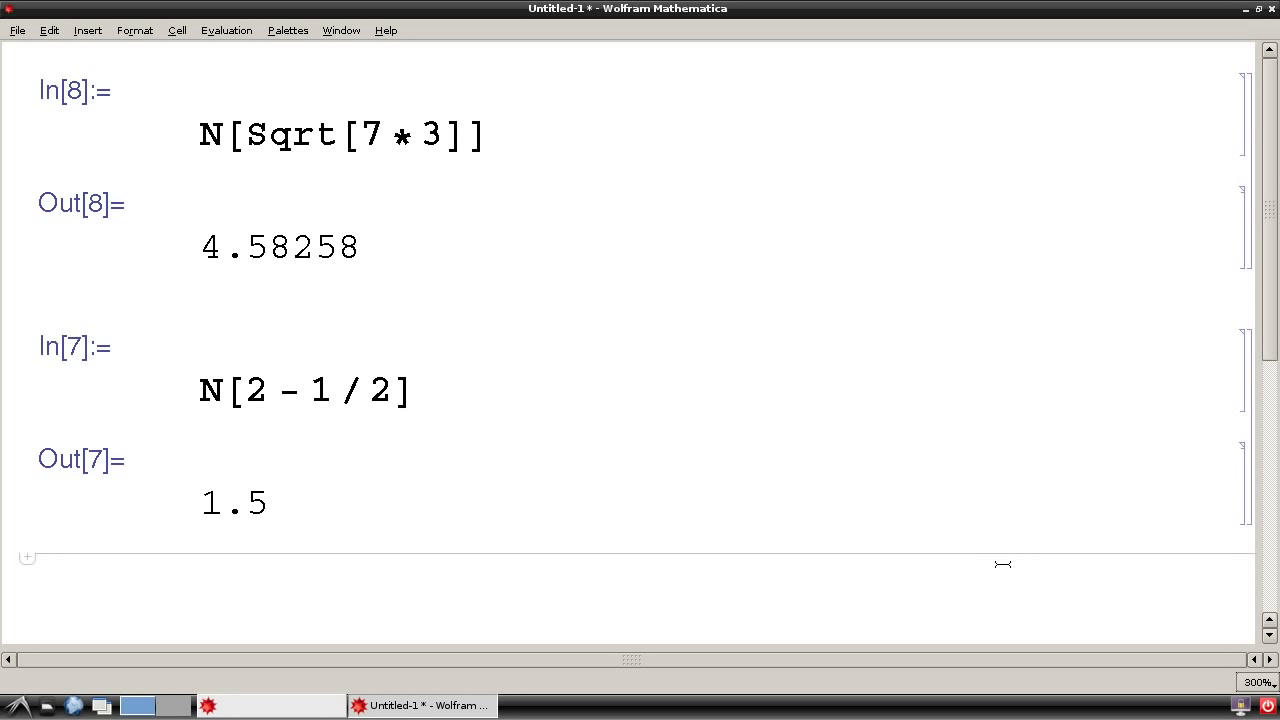
{"action": "type", "text": "2"}
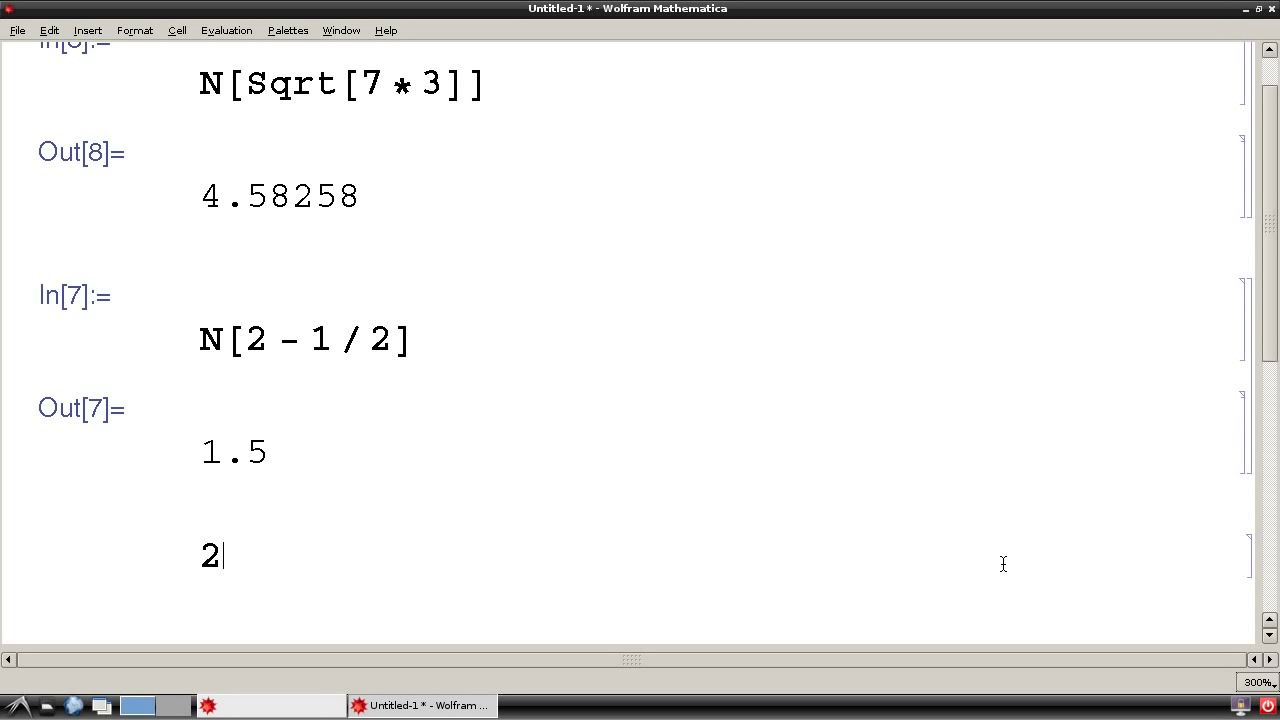
{"action": "type", "text": "^4"}
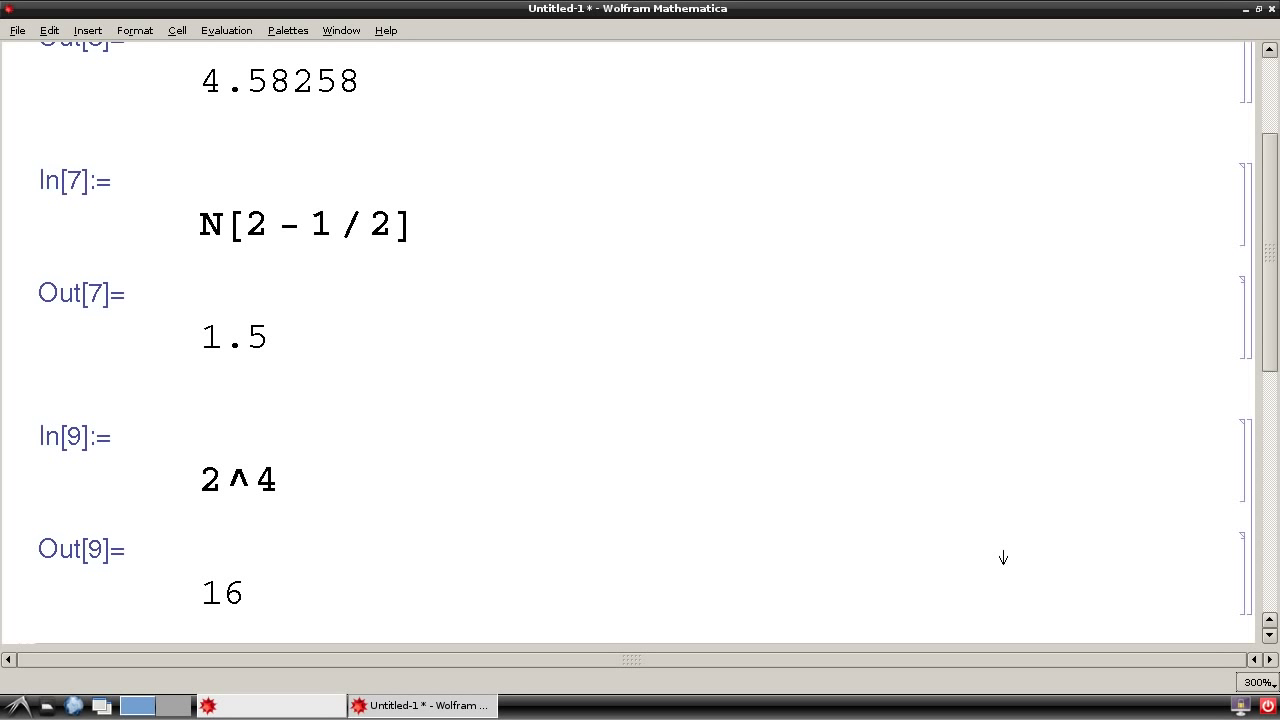
{"action": "left_click", "coordinate": [283, 479]}
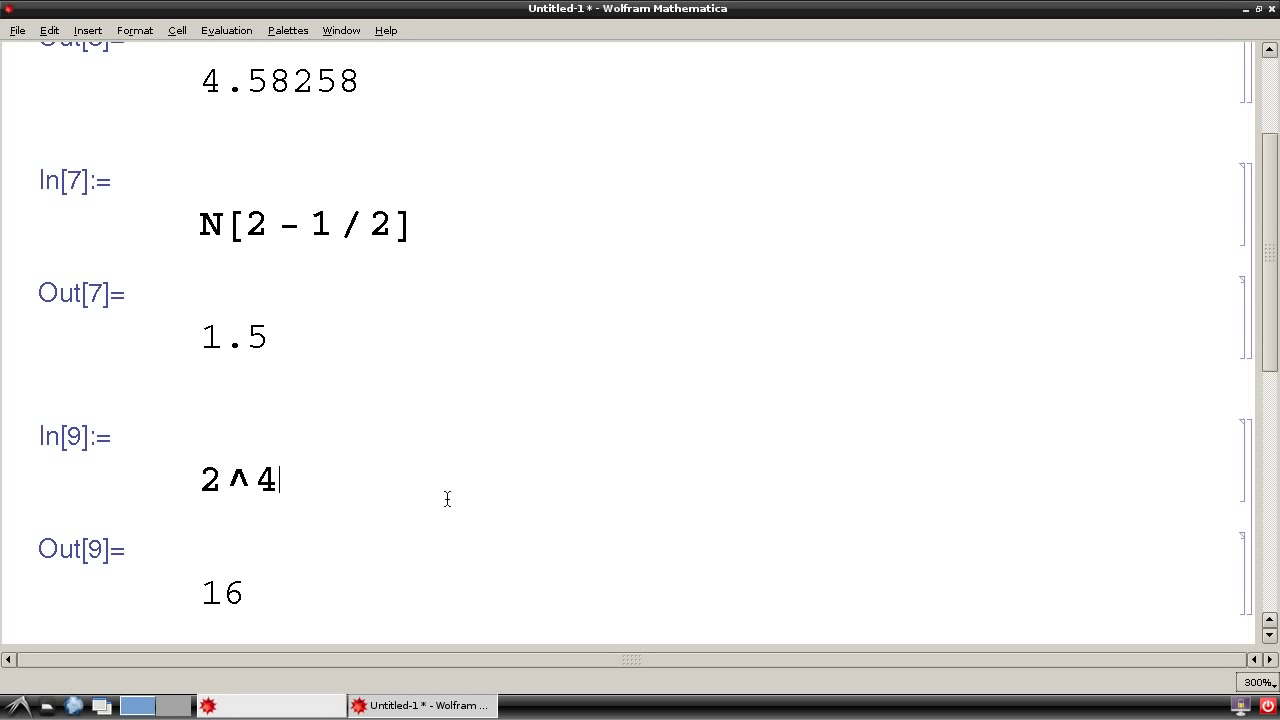
{"action": "type", "text": "4"}
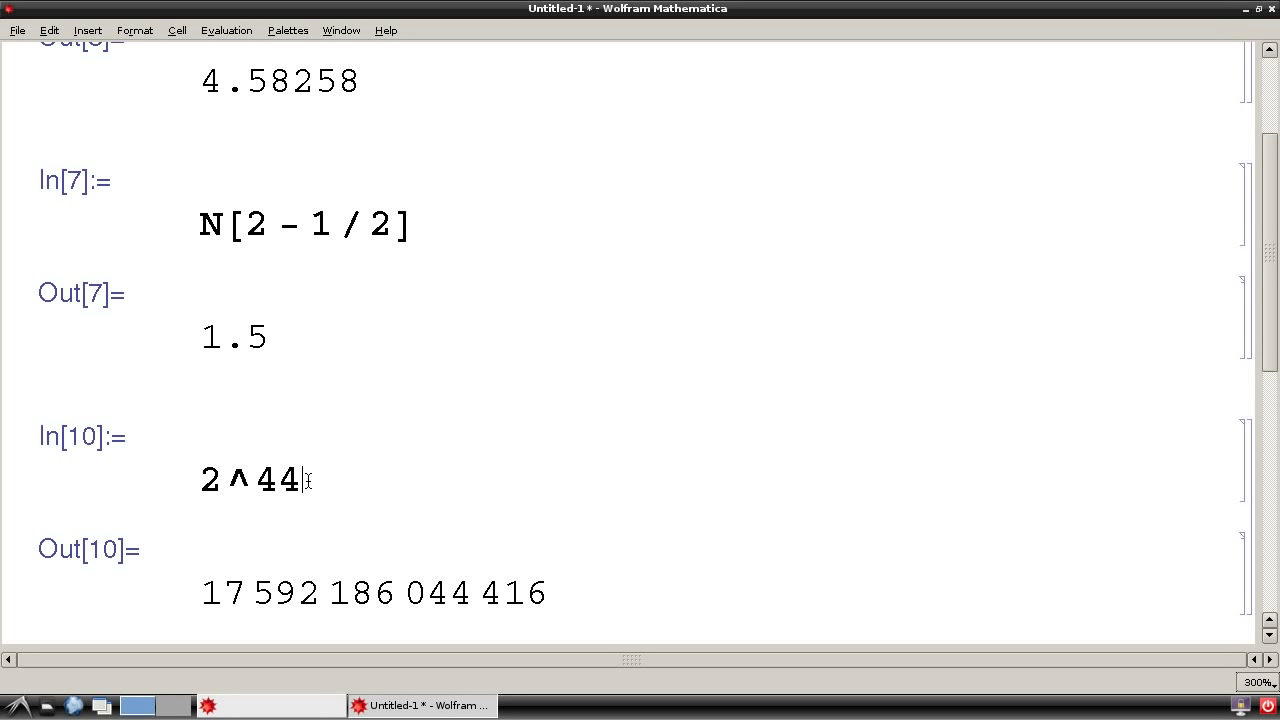
- Grow the exponent to 444, then 4444, and scroll through the huge output
{"action": "type", "text": "4"}
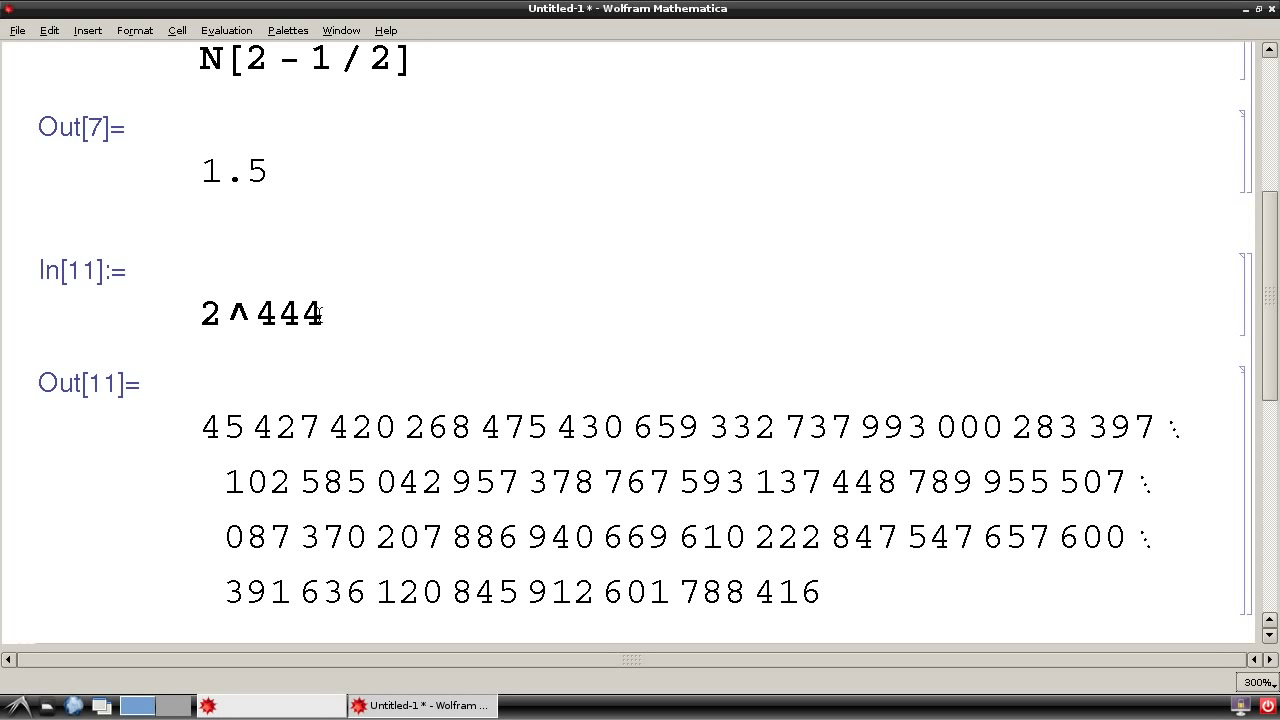
{"action": "type", "text": "$"}
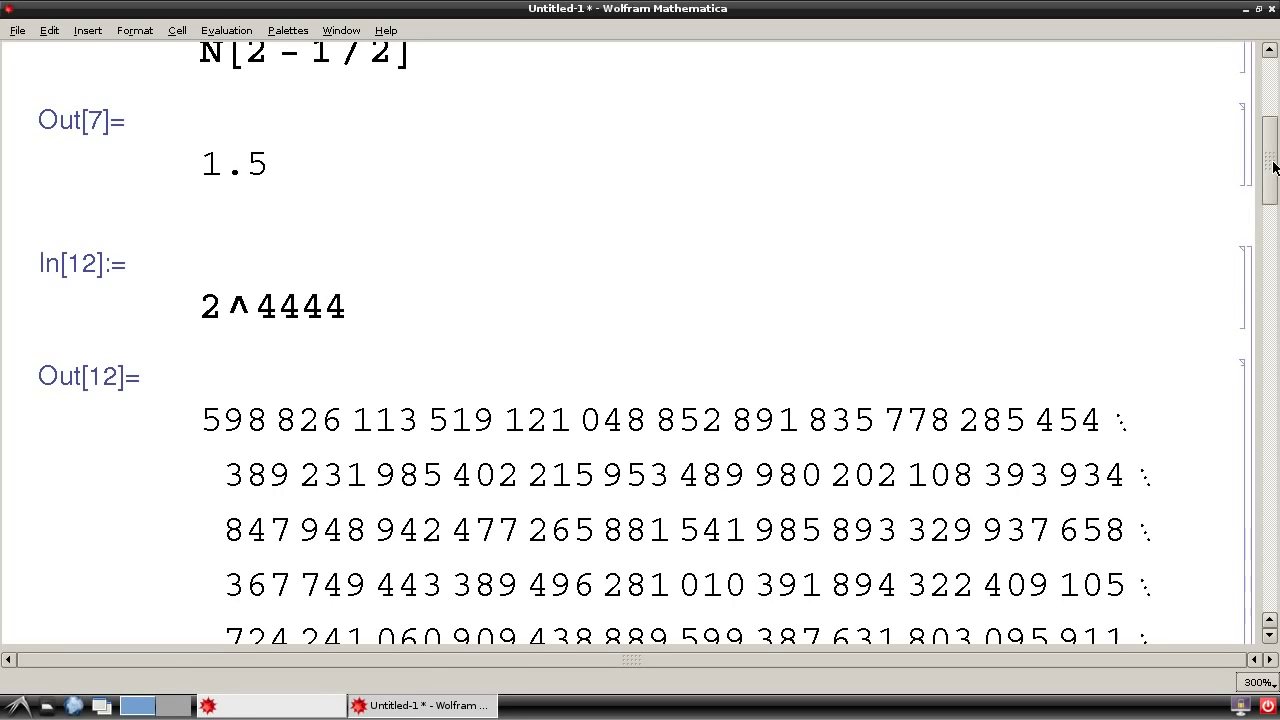
{"action": "scroll", "scroll_direction": "down", "scroll_amount": 3}
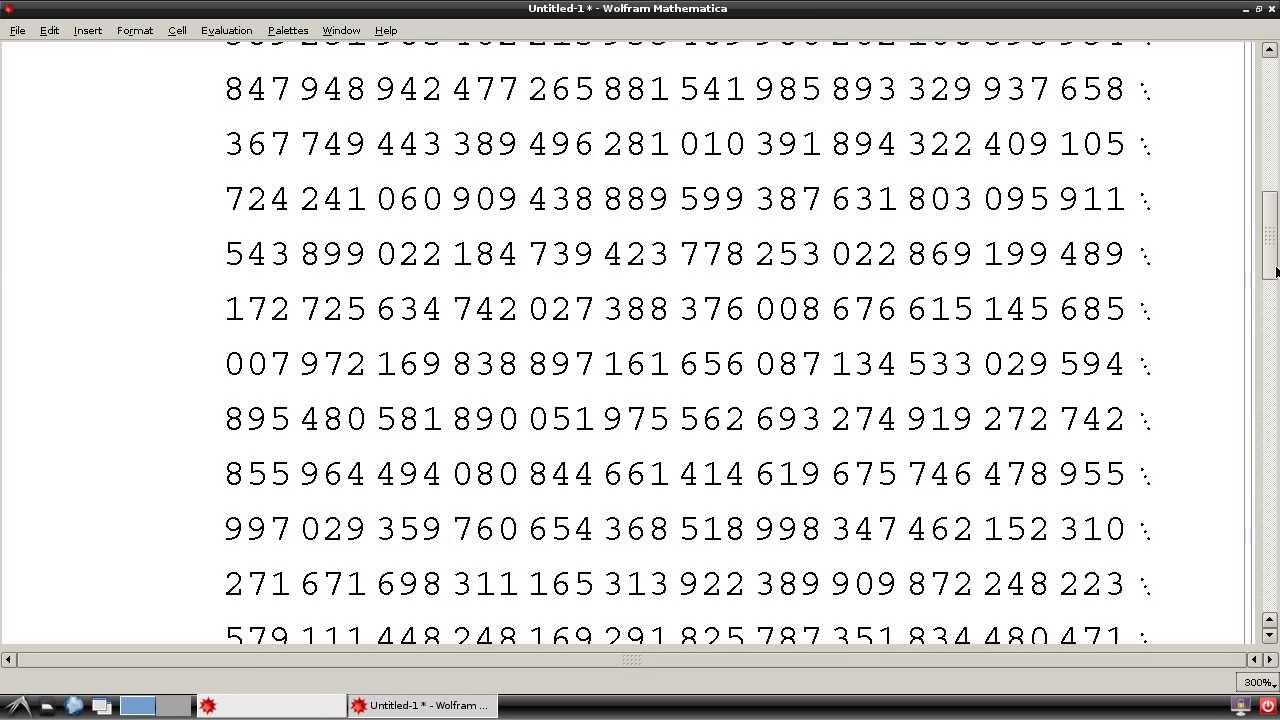
{"action": "scroll", "scroll_direction": "down", "scroll_amount": 3}
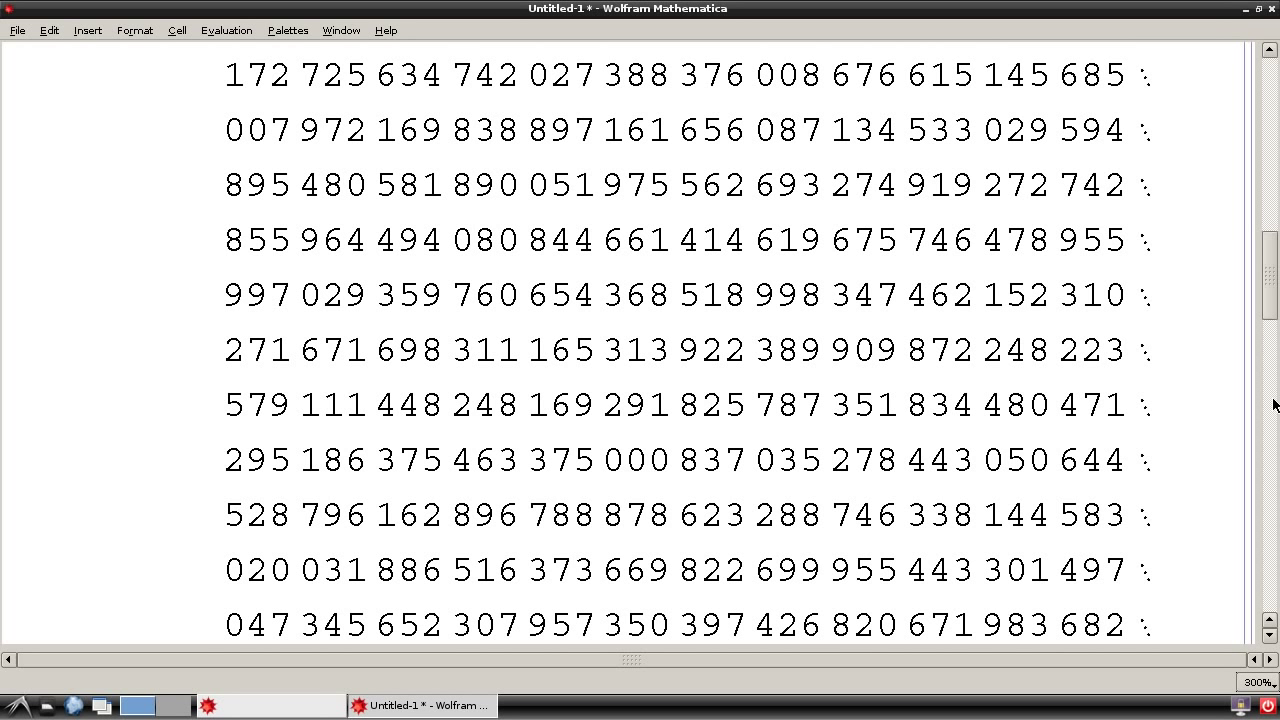